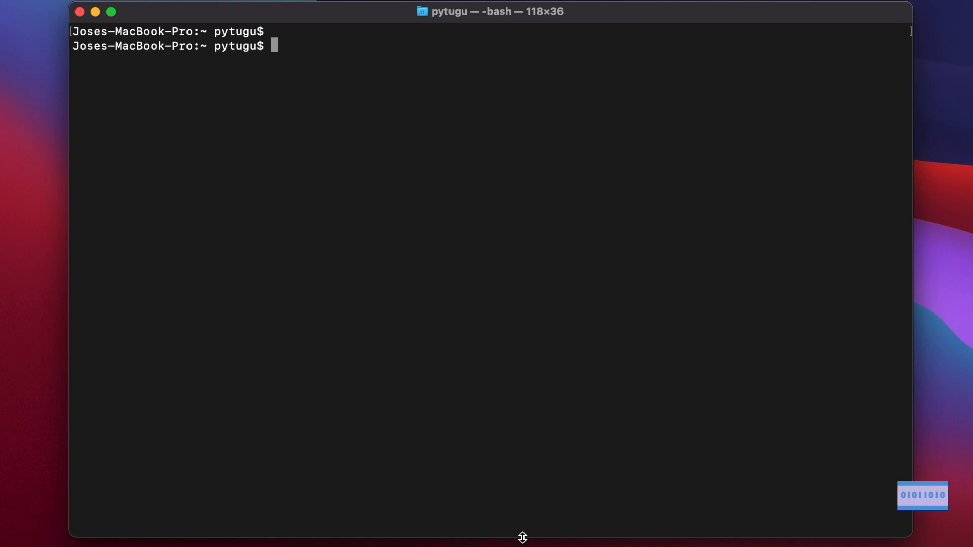
Run history to print the numbered bash command history up to entry 515.
text(history)
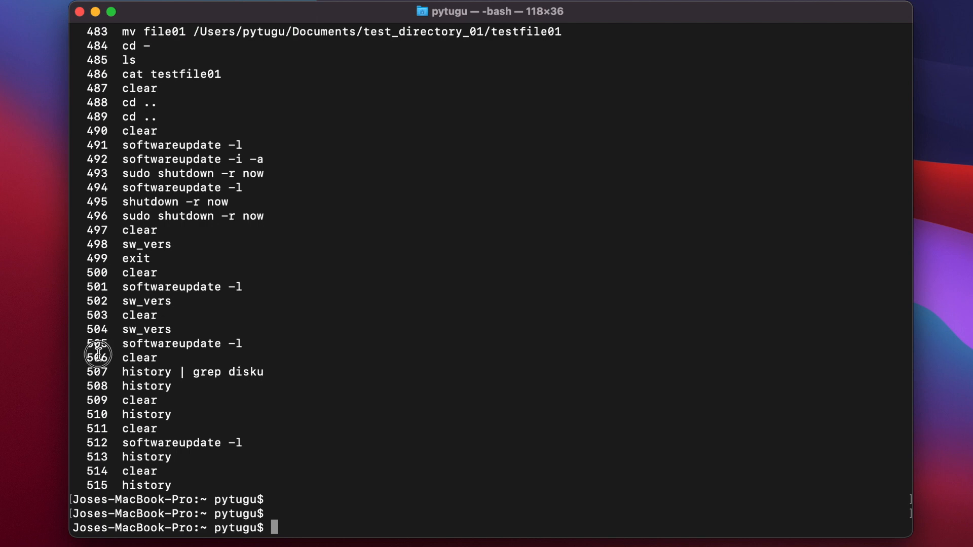
Re-execute history entry 506 (clear) with !506, clearing the screen.
double_click(140, 358)
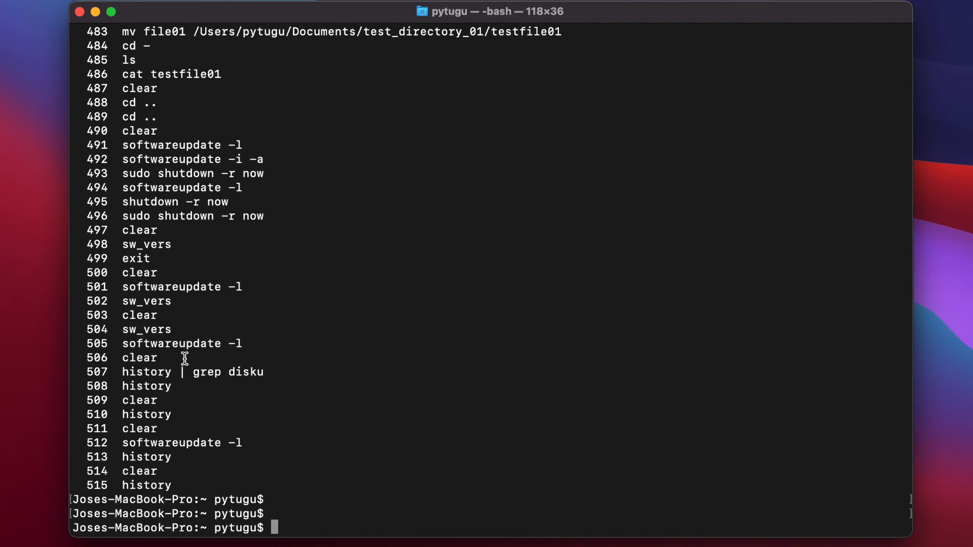
mouse_move(100, 357)
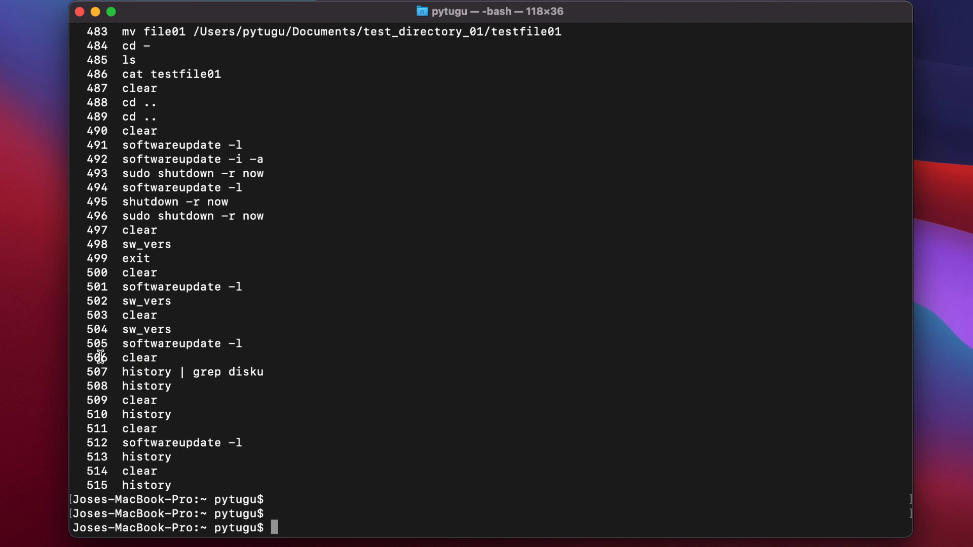
mouse_move(310, 427)
text(!)
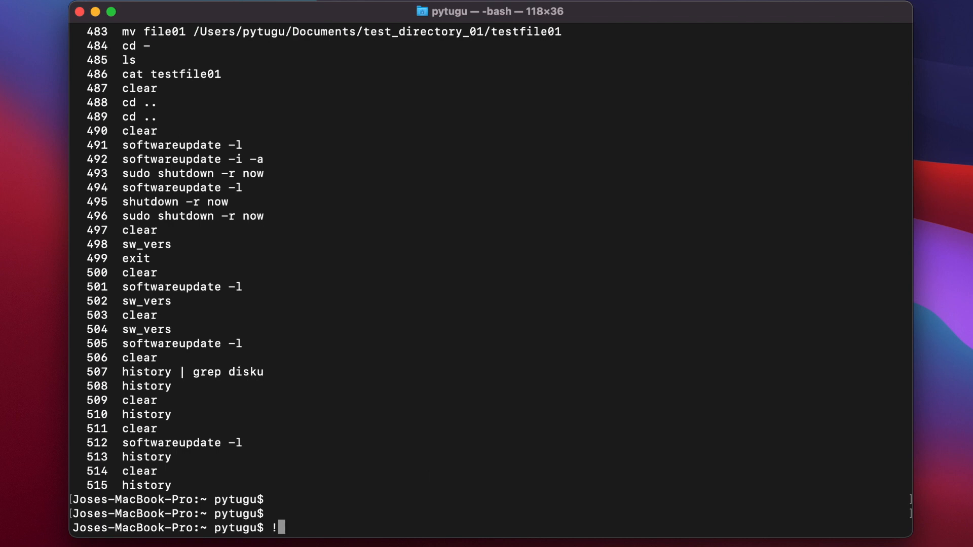
text(506)
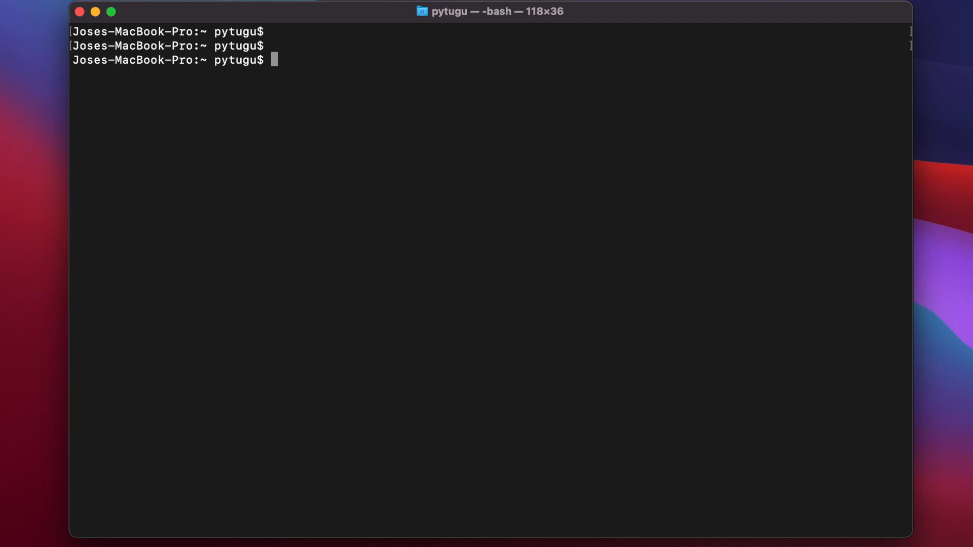
Show history again and rerun entry 501 (softwareupdate -l) with !501, reporting no updates.
text(hi)
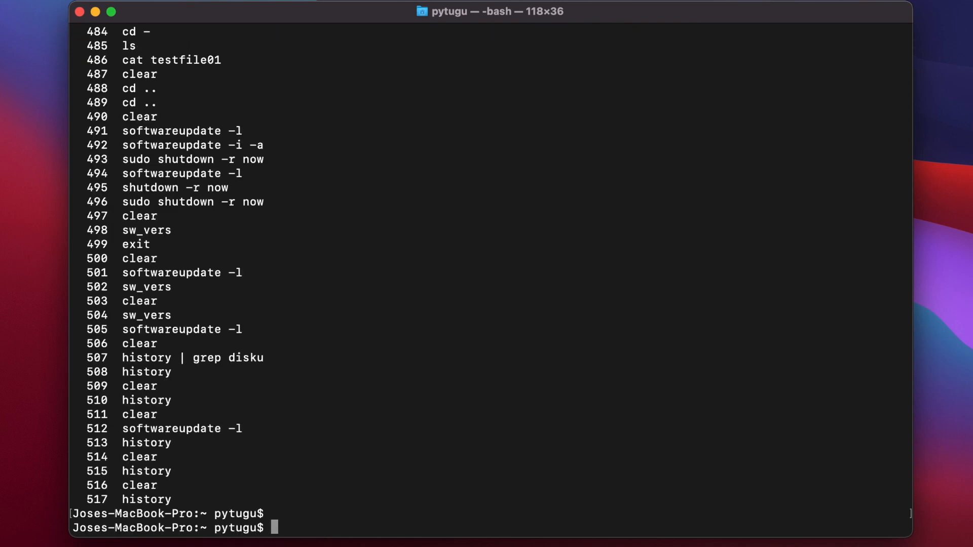
mouse_move(190, 279)
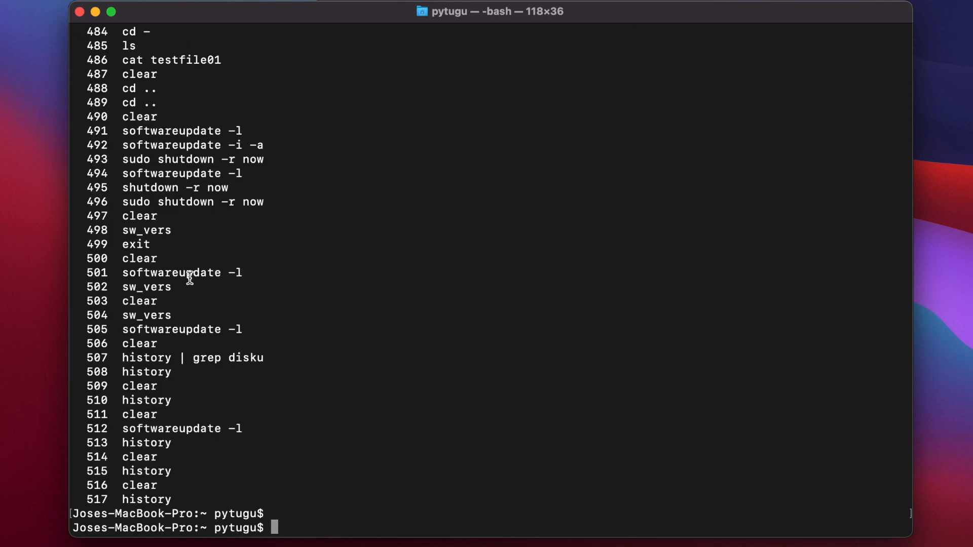
mouse_move(156, 287)
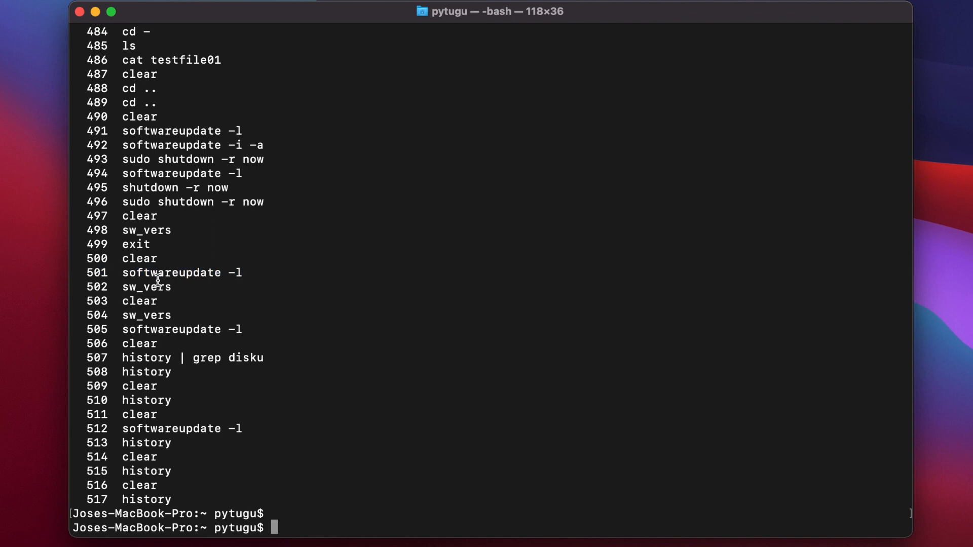
double_click(182, 273)
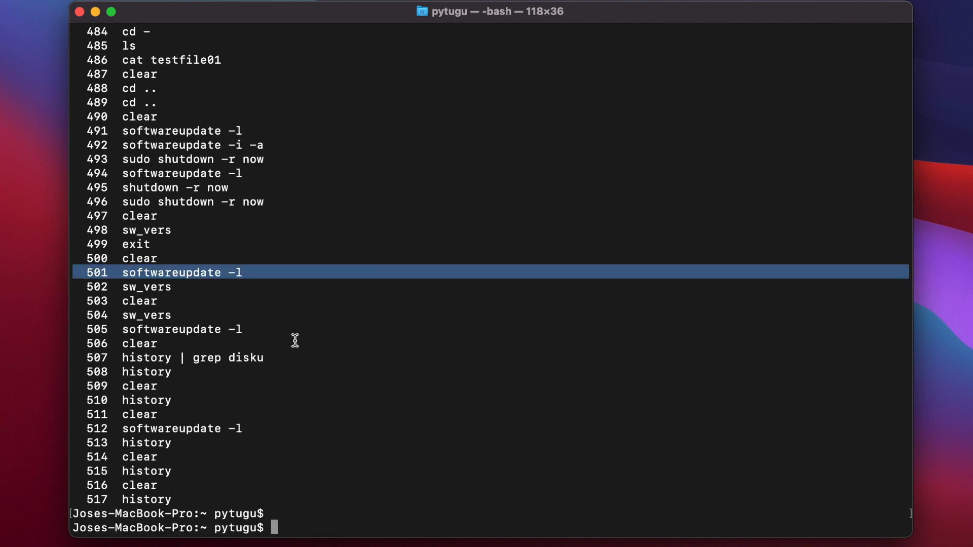
text(!)
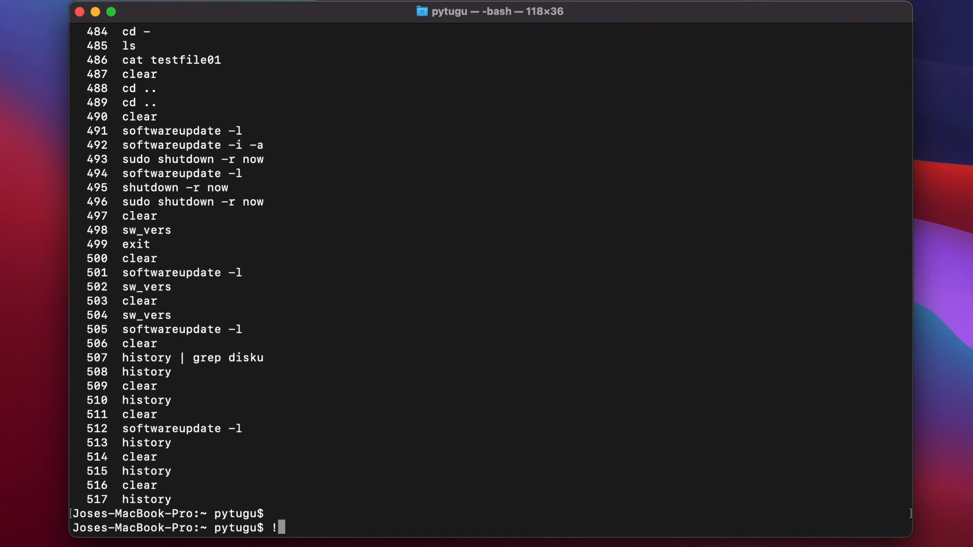
text(501)
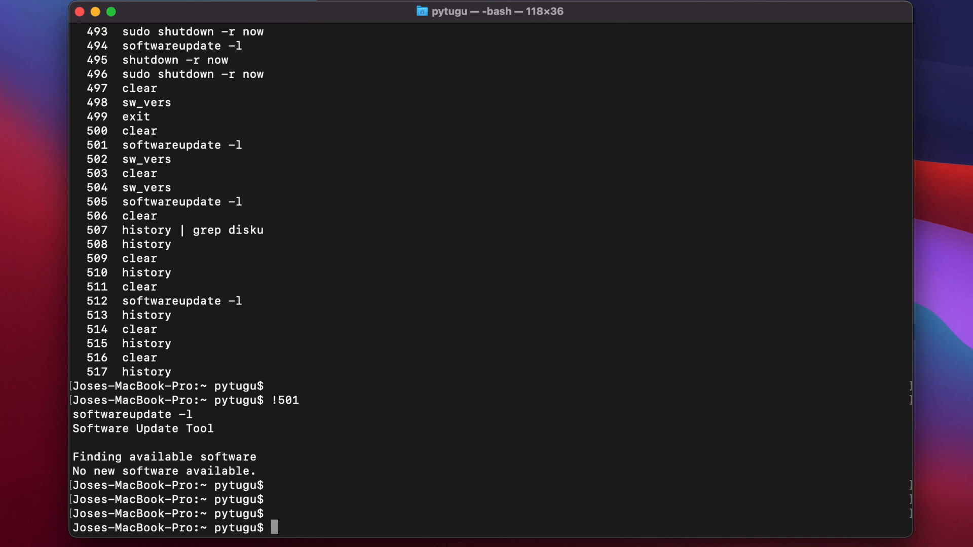
Start a Ctrl+R reverse-i-search and type 'soft' to match softwareupdate -l in history.
key(ctrl+r)
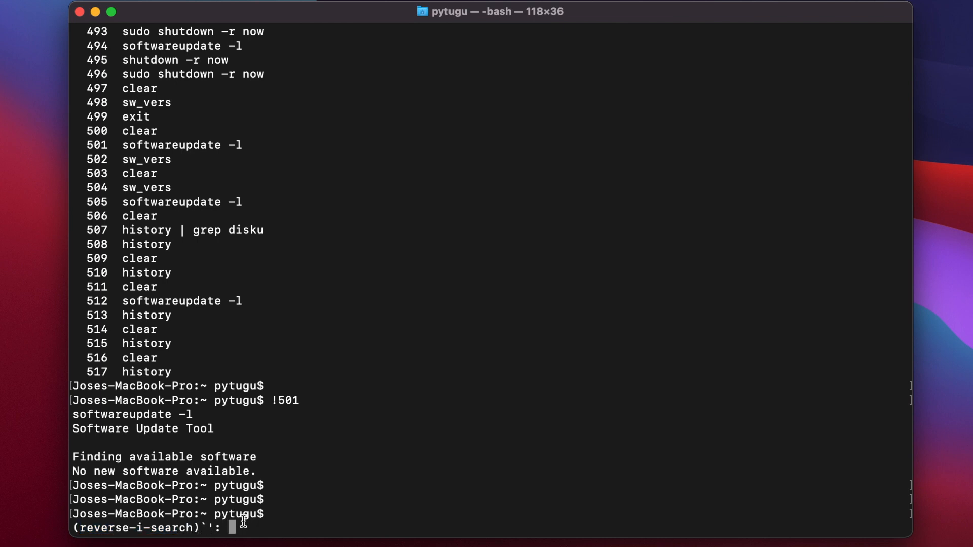
text(so)
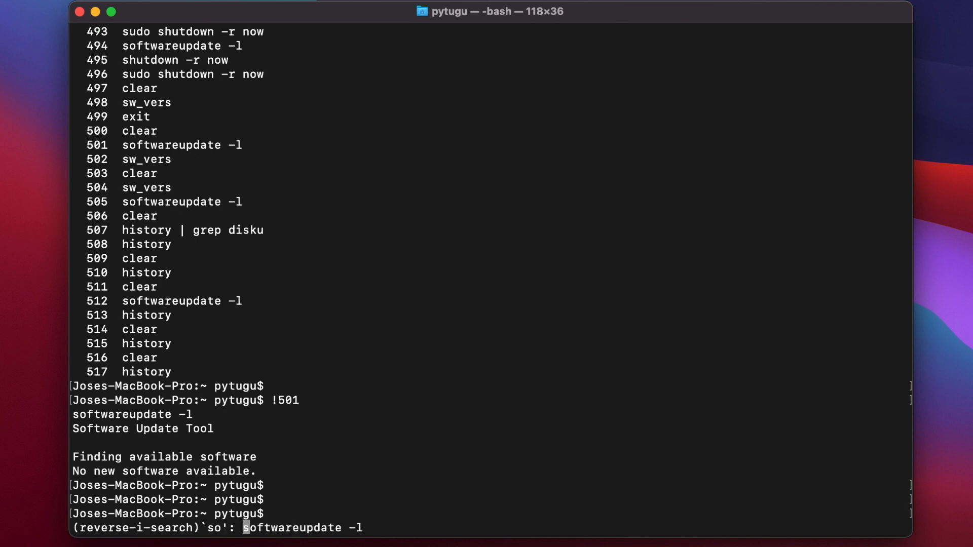
text(ft)
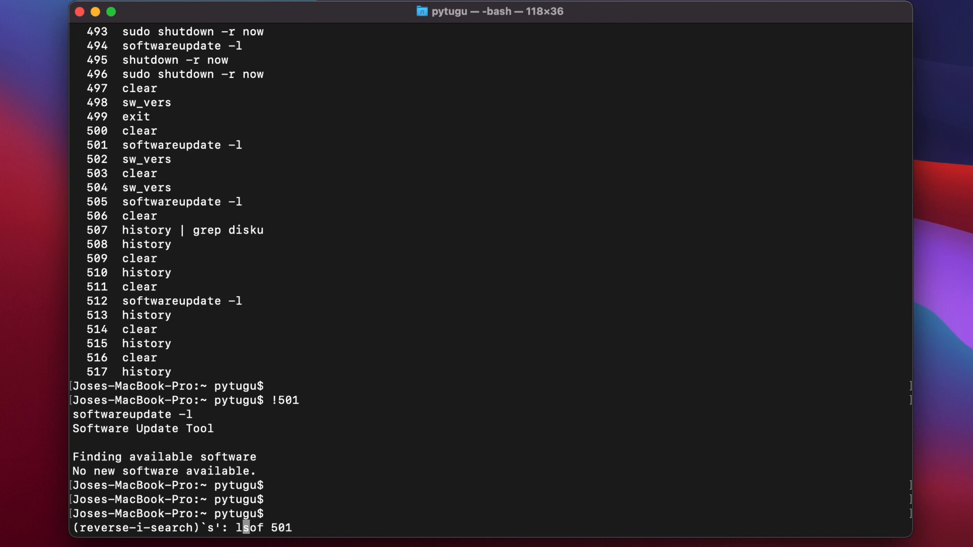
Search history for ls commands, cancel that search, then start a fresh reverse search for ls.
text(l)
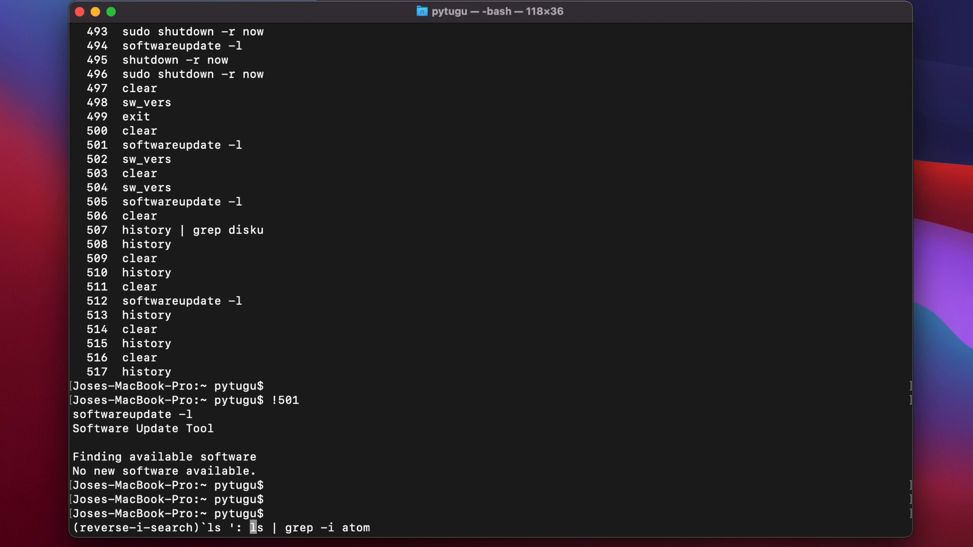
text(stremio-server/localFiles)
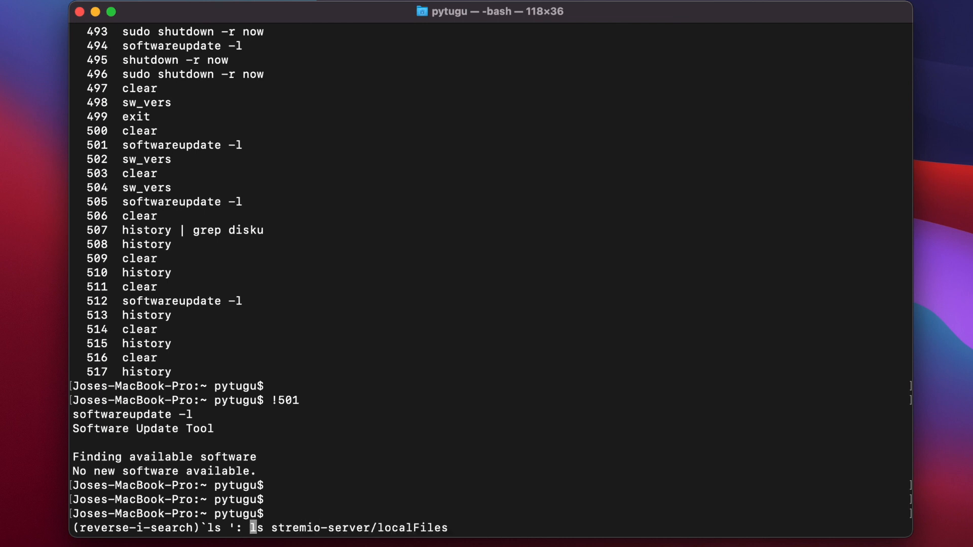
key(Backspace)
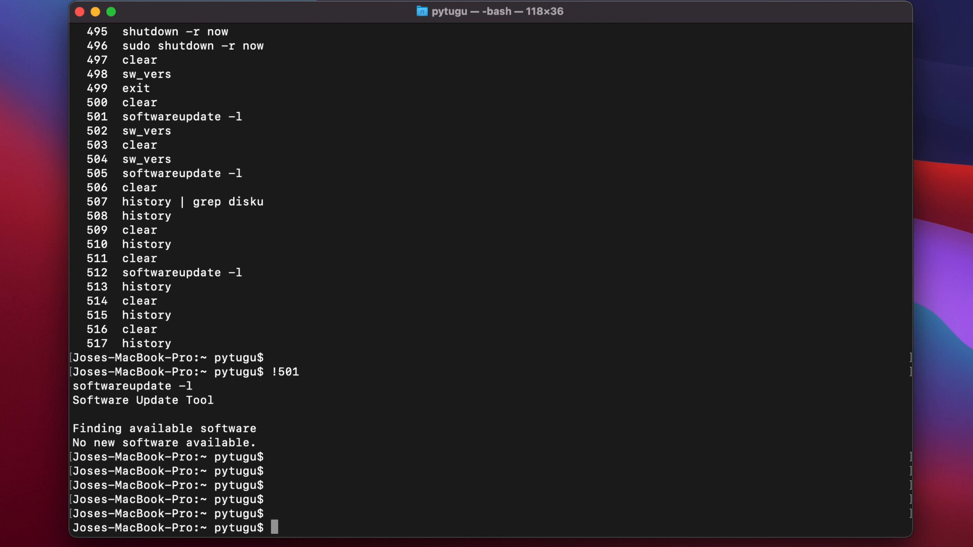
key(ctrl+r)
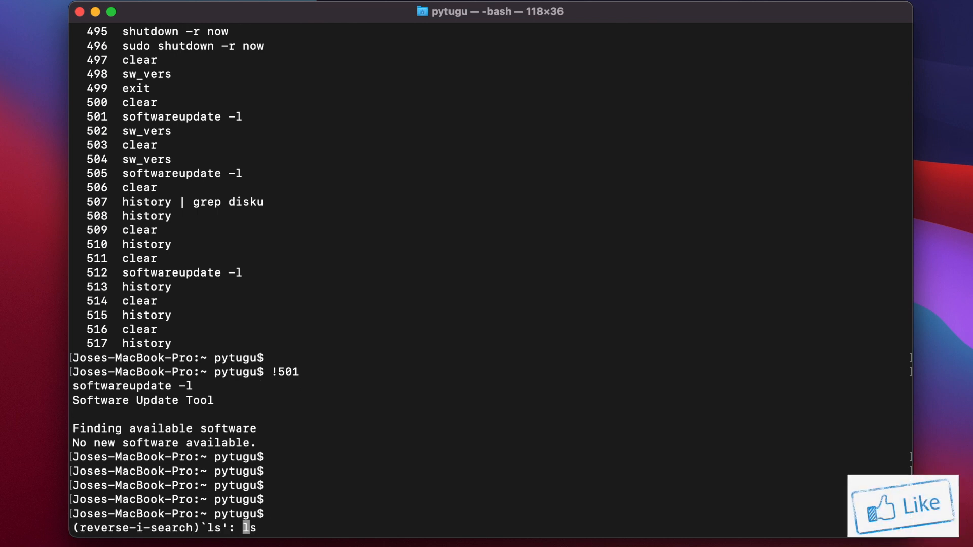